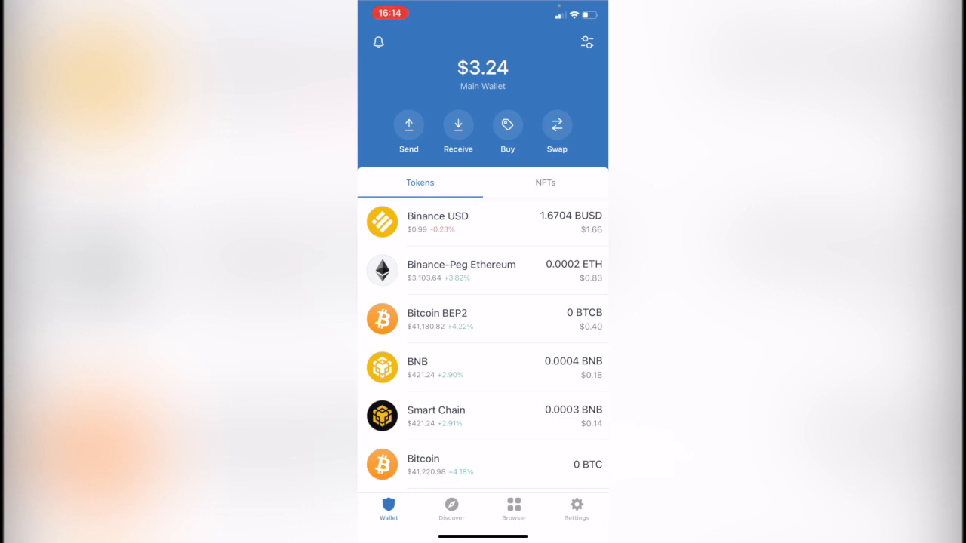
- Open the built-in swap and search USDT to pay and TRX to receive
click(556, 125)
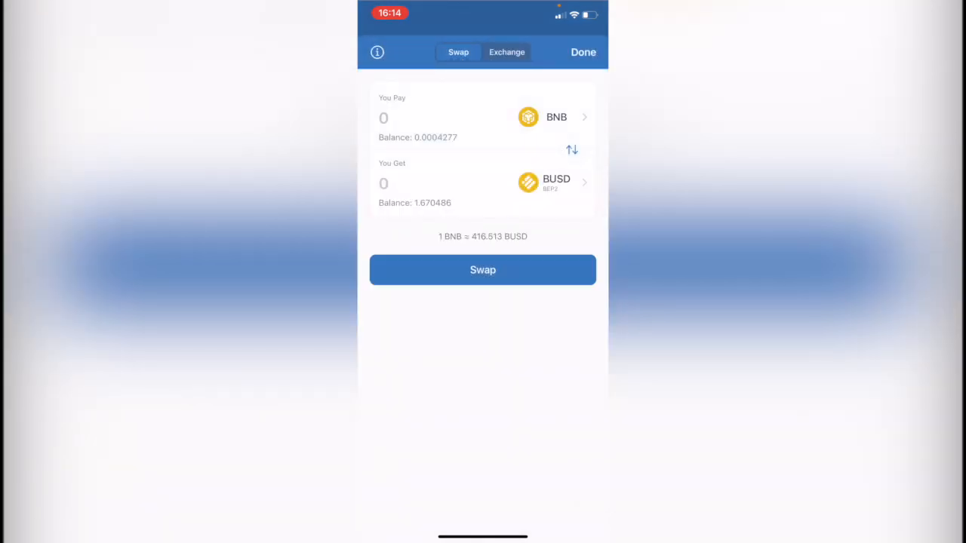
click(556, 117)
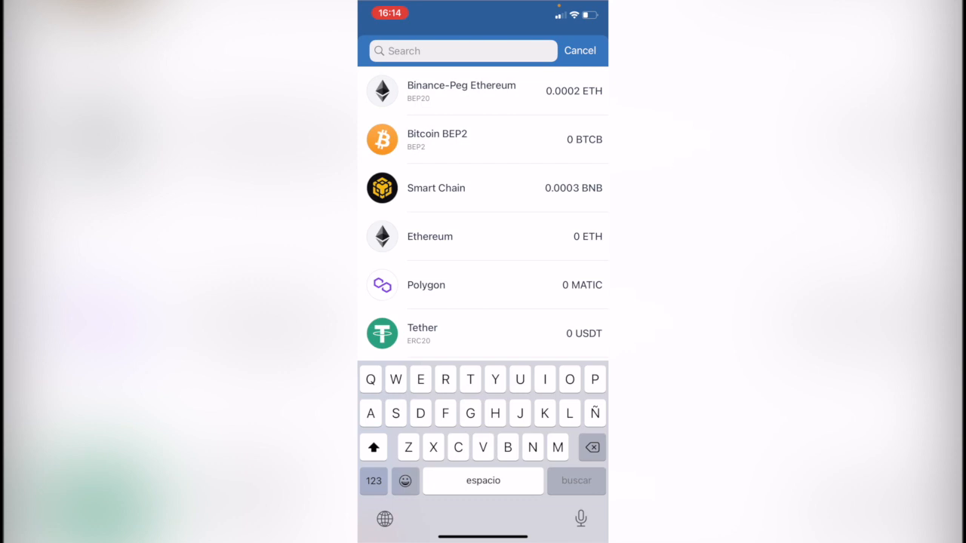
text(Usdt)
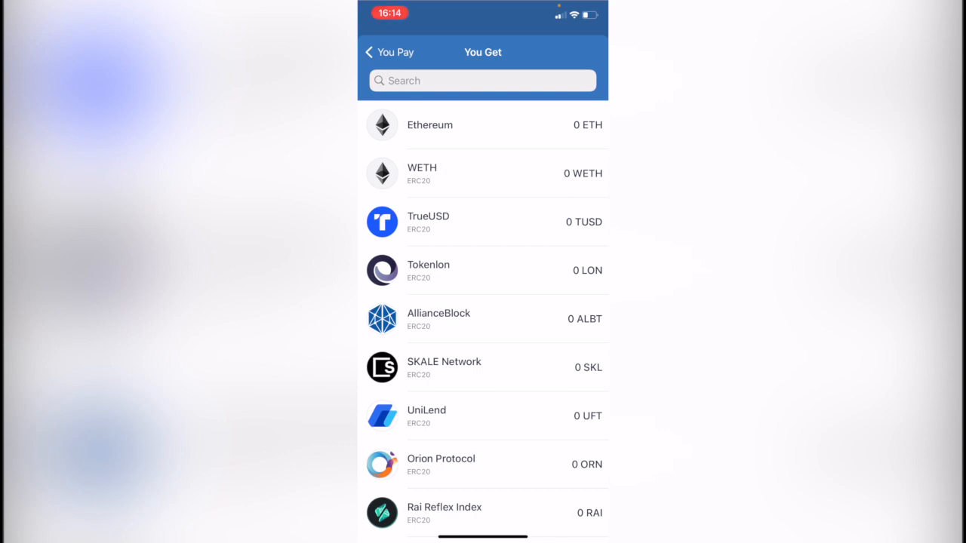
click(482, 80)
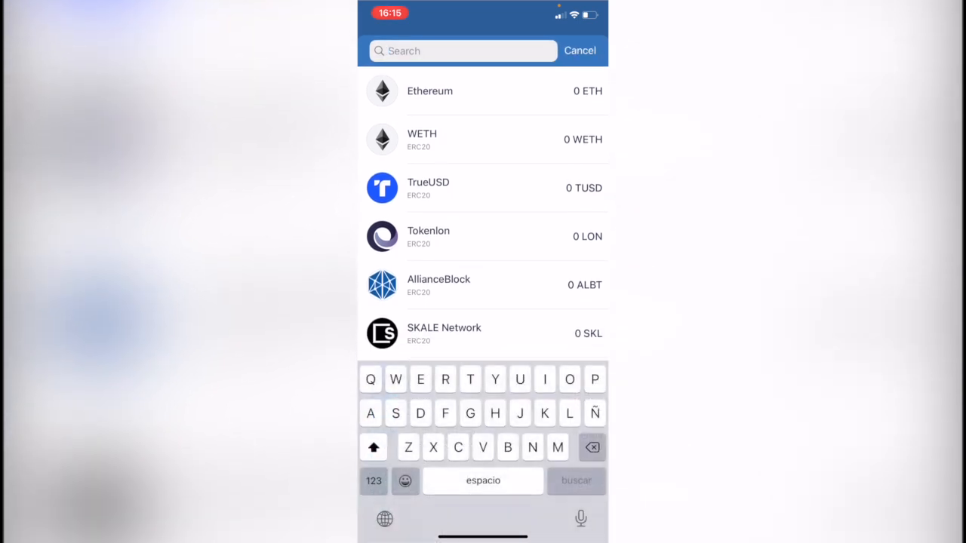
text(Trx)
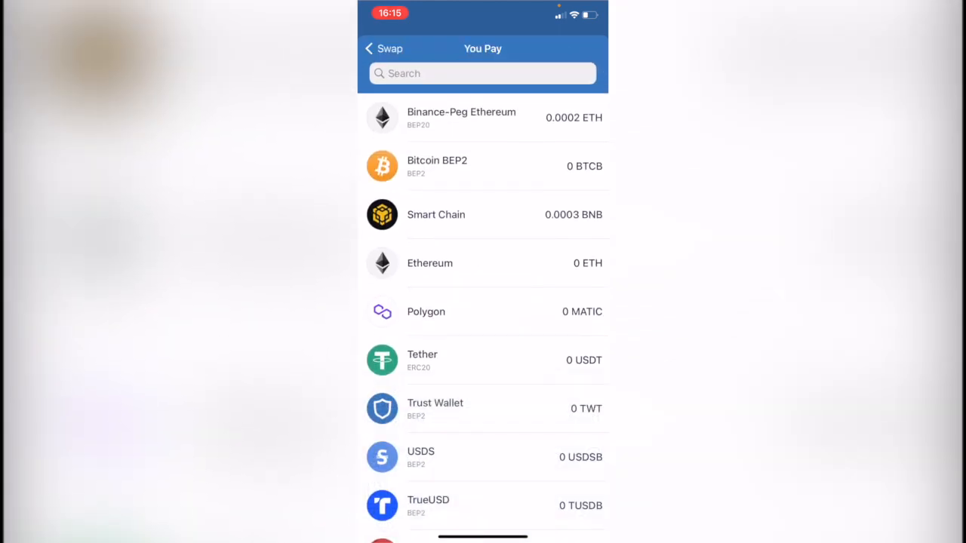
- Return to the wallet, open the Browser and search 'Panc' for PancakeSwap
click(382, 48)
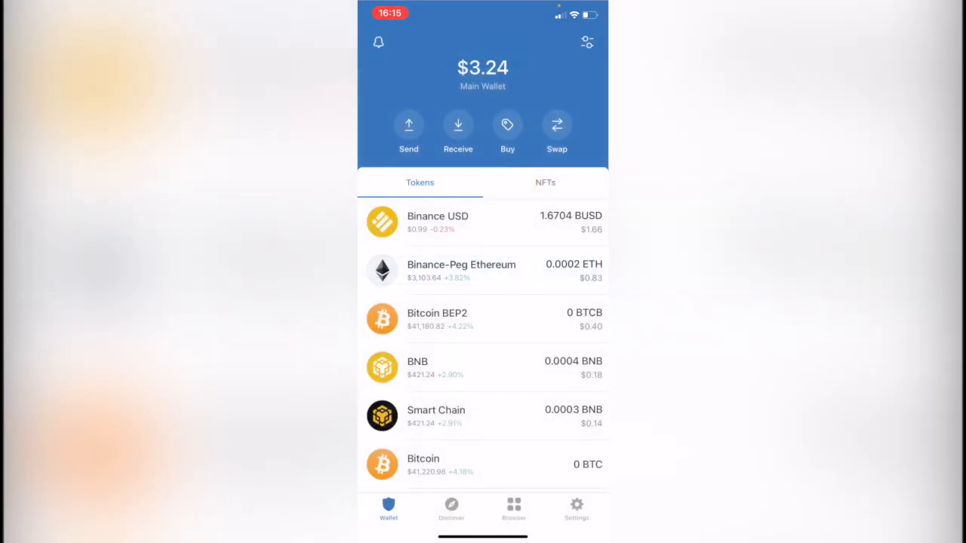
click(513, 509)
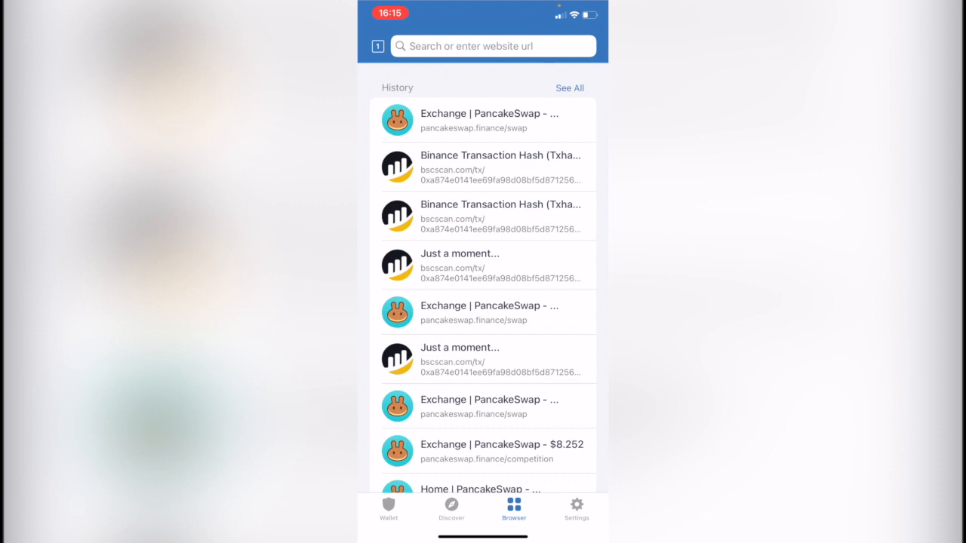
click(492, 46)
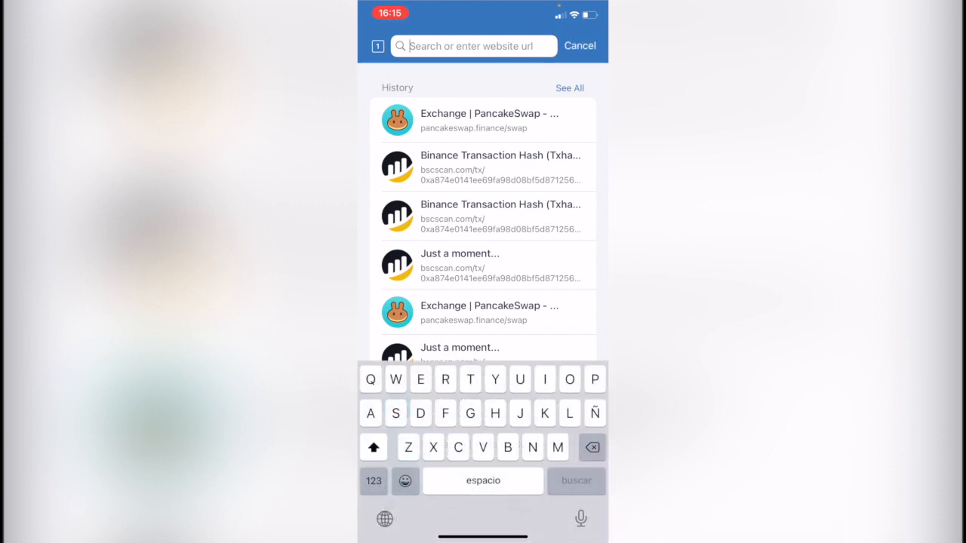
text(Panc)
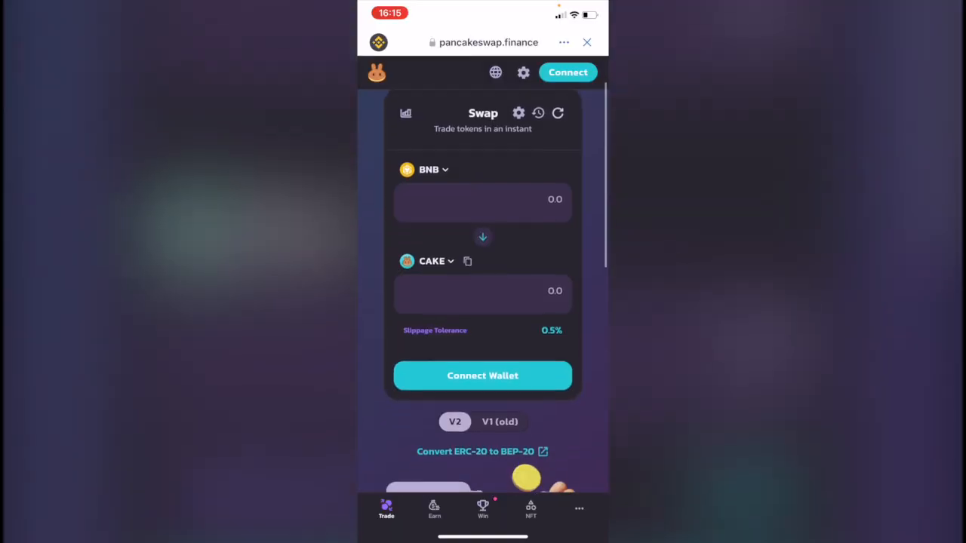
- Connect PancakeSwap to Trust Wallet and set USDT as the pay token
scroll(down, 3)
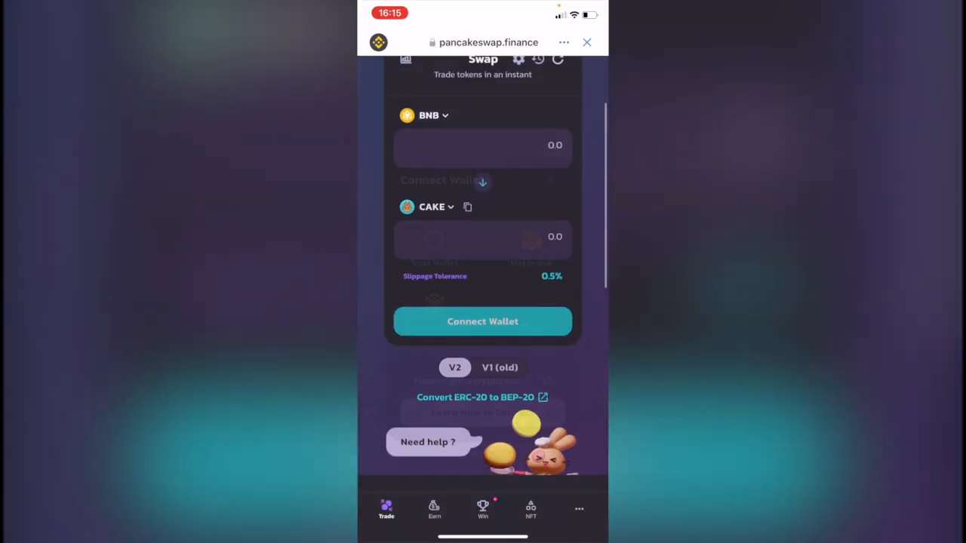
click(482, 322)
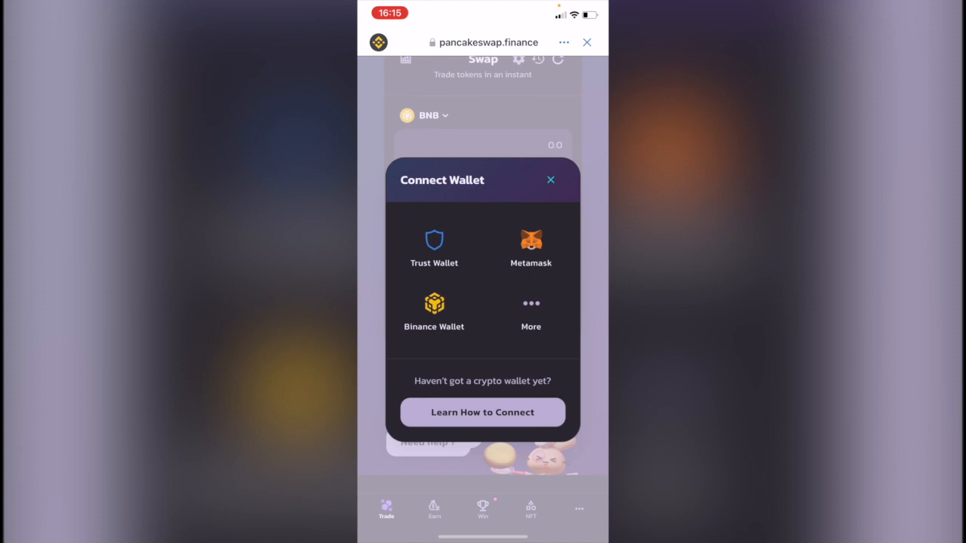
click(551, 180)
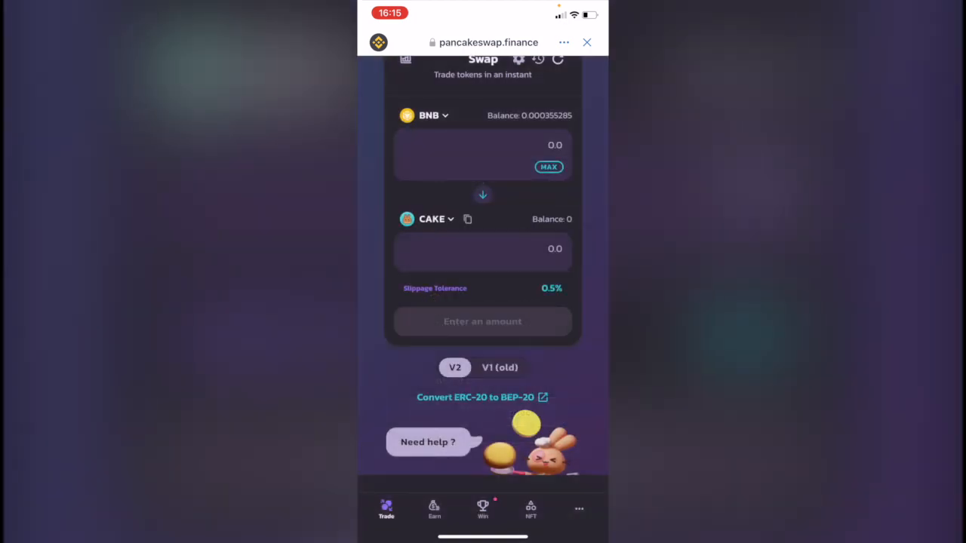
scroll(down, 3)
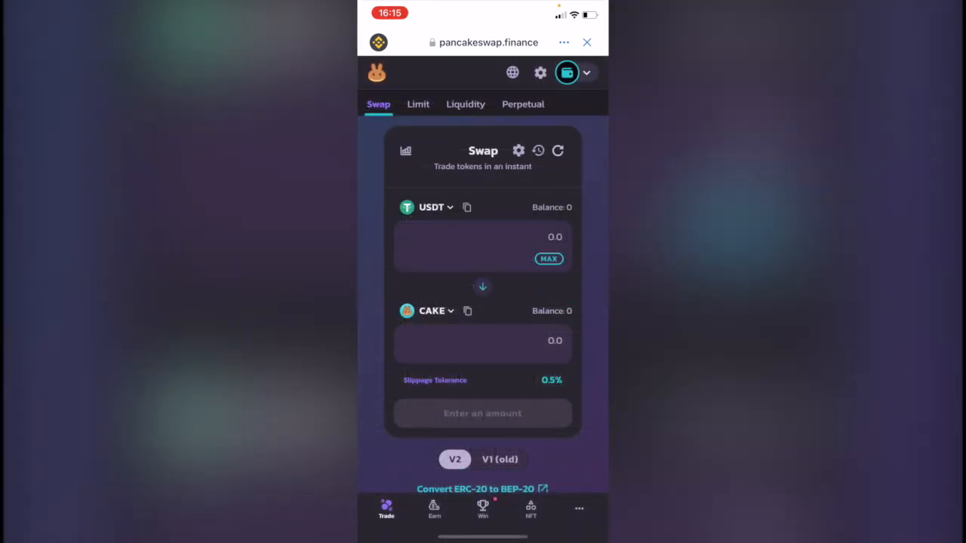
- Choose TRX as the receive token and enter 0.0005 BNB to pay
click(430, 207)
text(0)
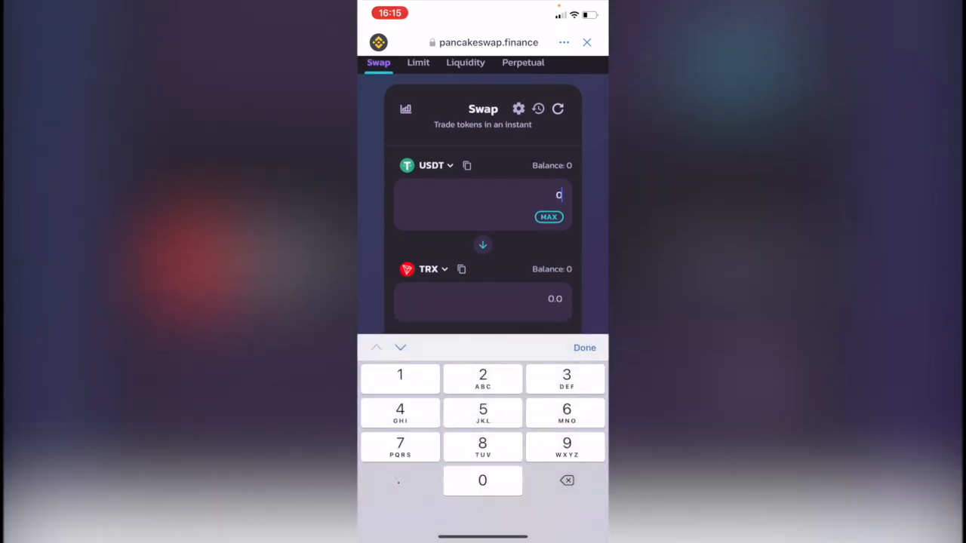
click(482, 409)
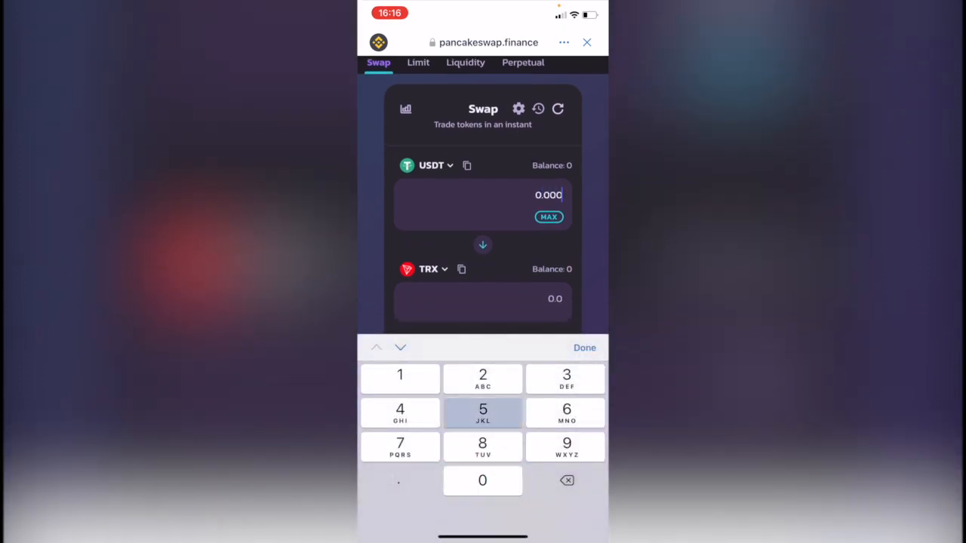
text(5)
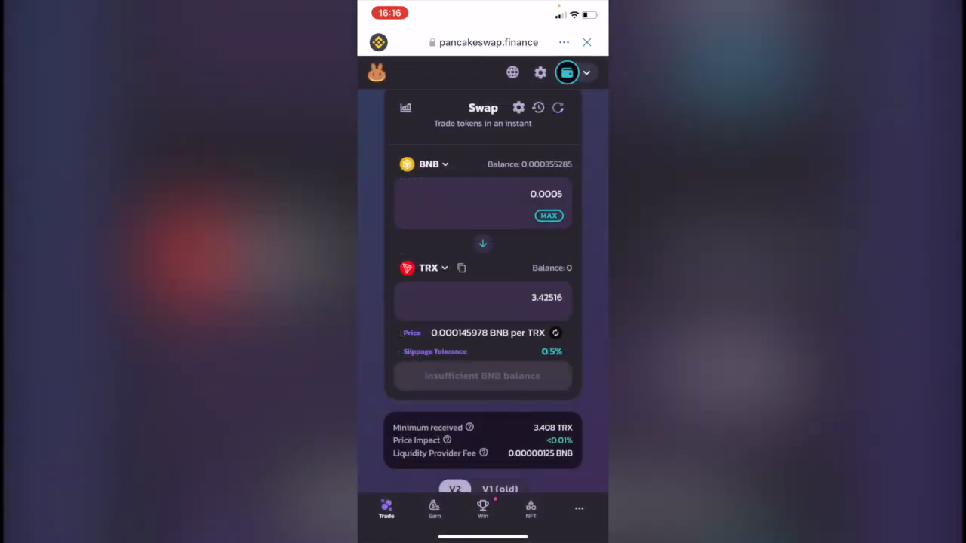
- Review and confirm the 0.0002 BNB to about 1.37006 TRX swap
click(483, 195)
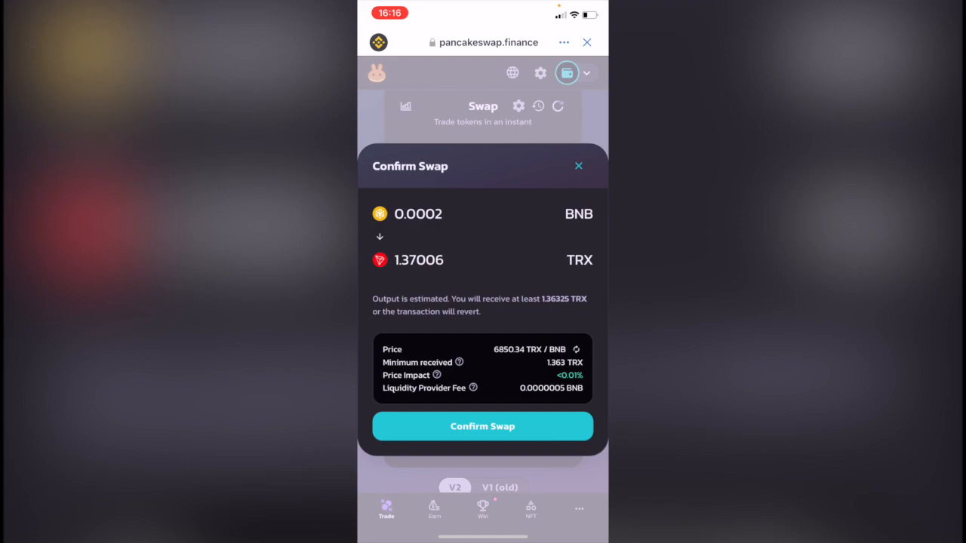
click(482, 427)
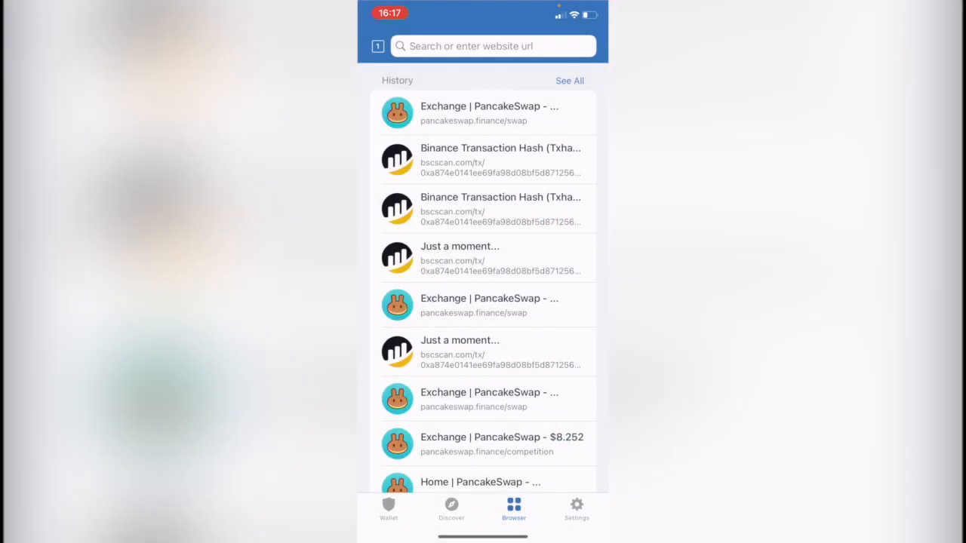
- Return to the wallet assets and open the token management list
click(388, 509)
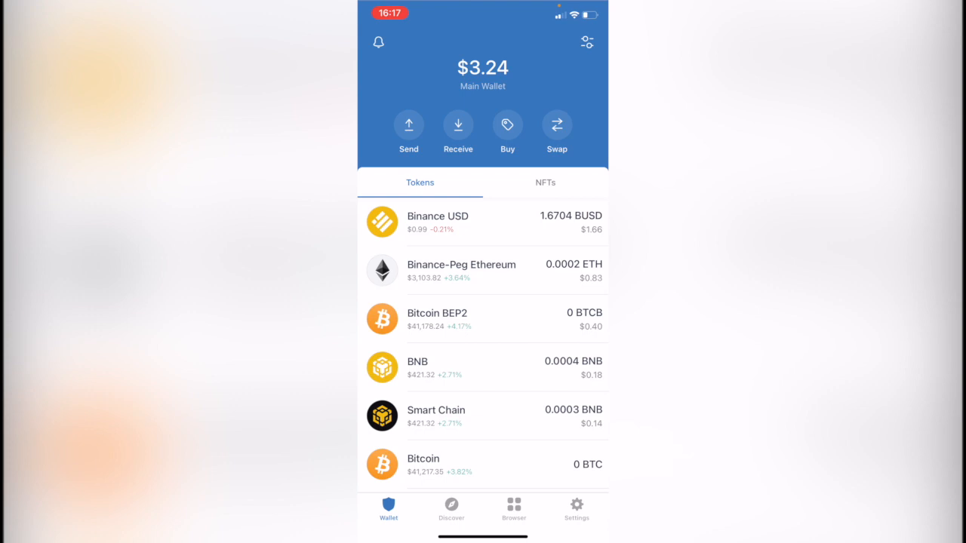
click(587, 41)
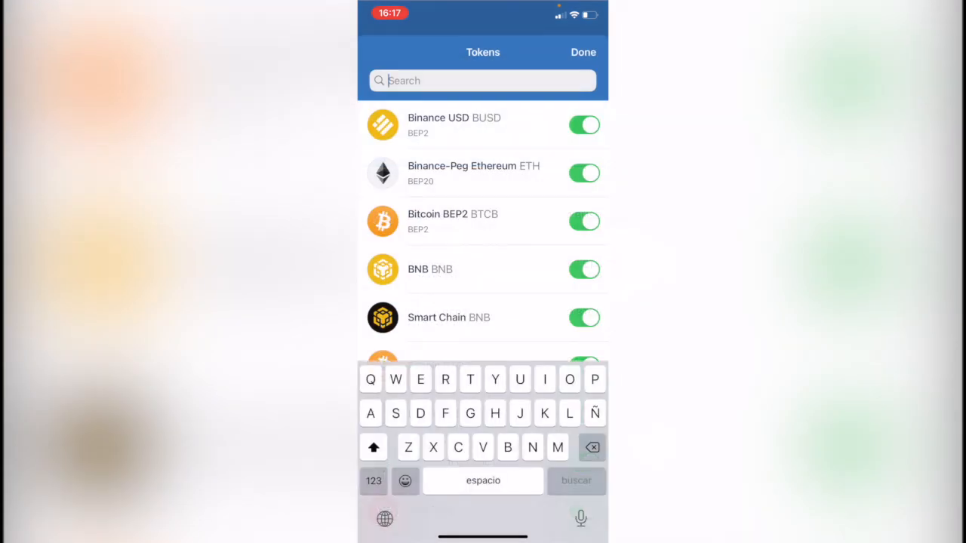
- Search 'TR', keep the Tron TRX token enabled, and save the token choices
text(TRX)
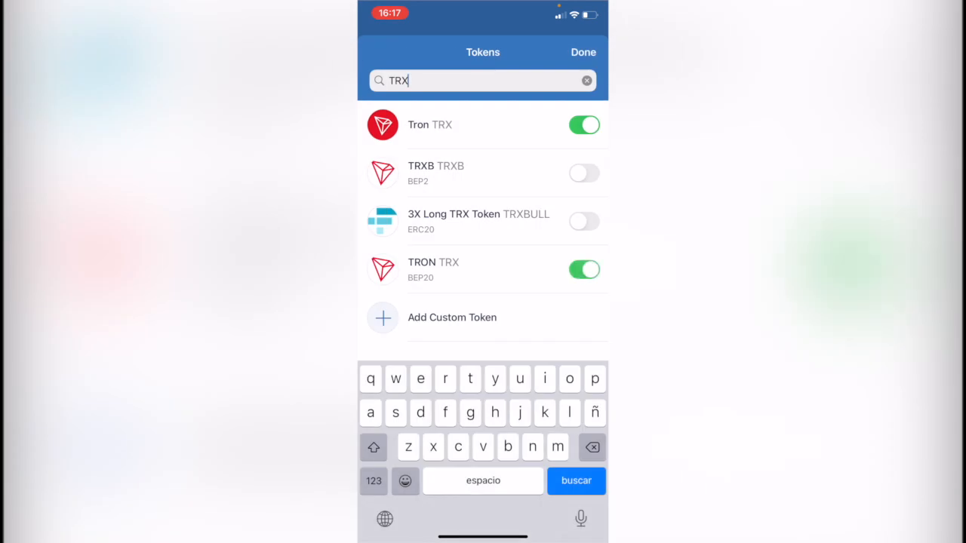
click(582, 52)
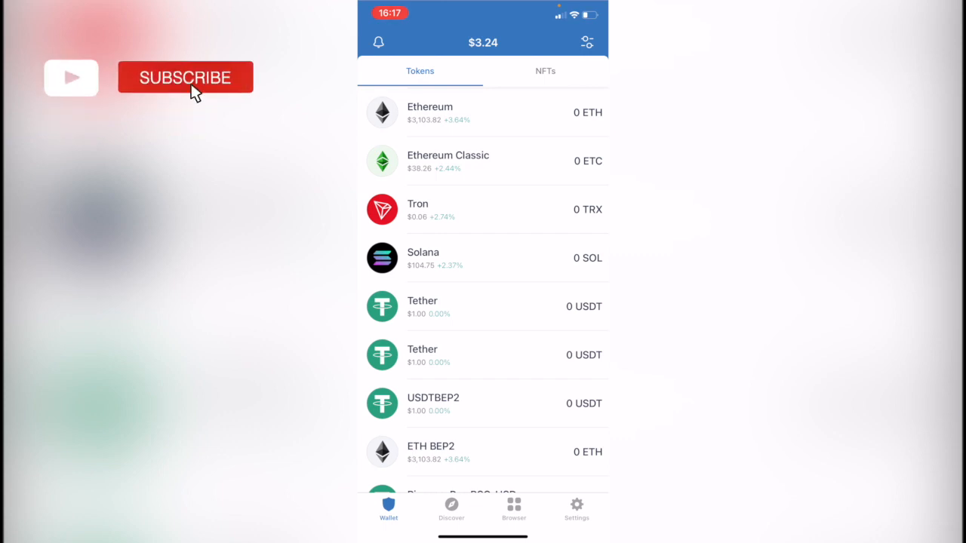
click(185, 76)
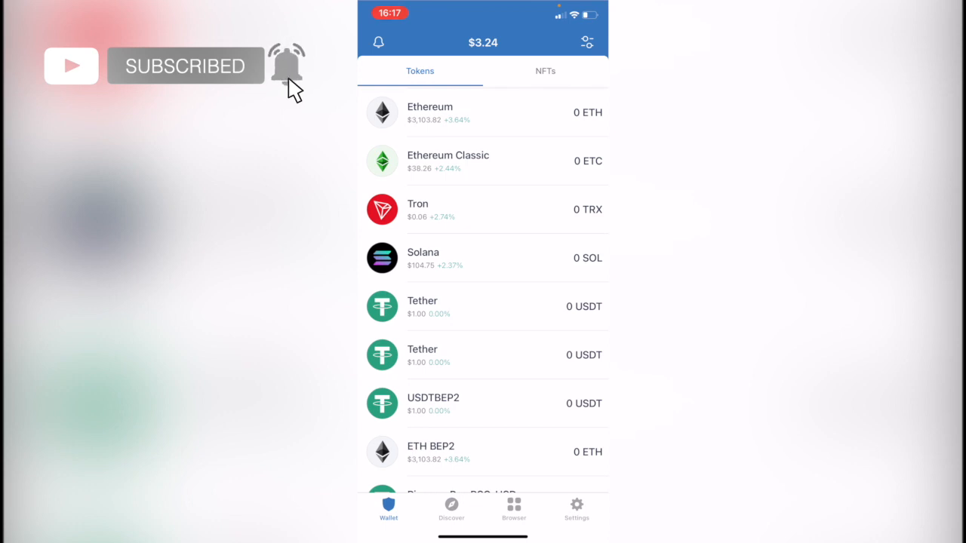